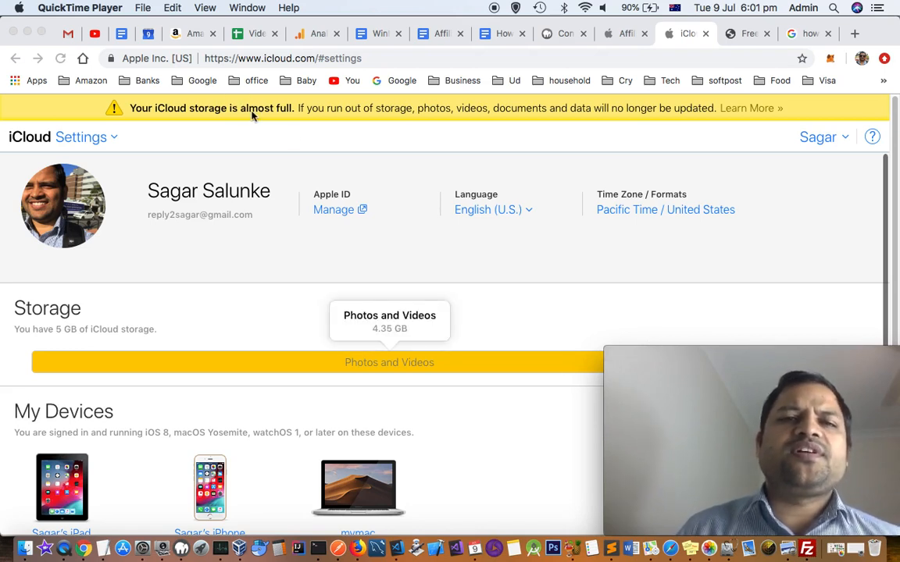
{"action": "mouse_move", "coordinate": [236, 135]}
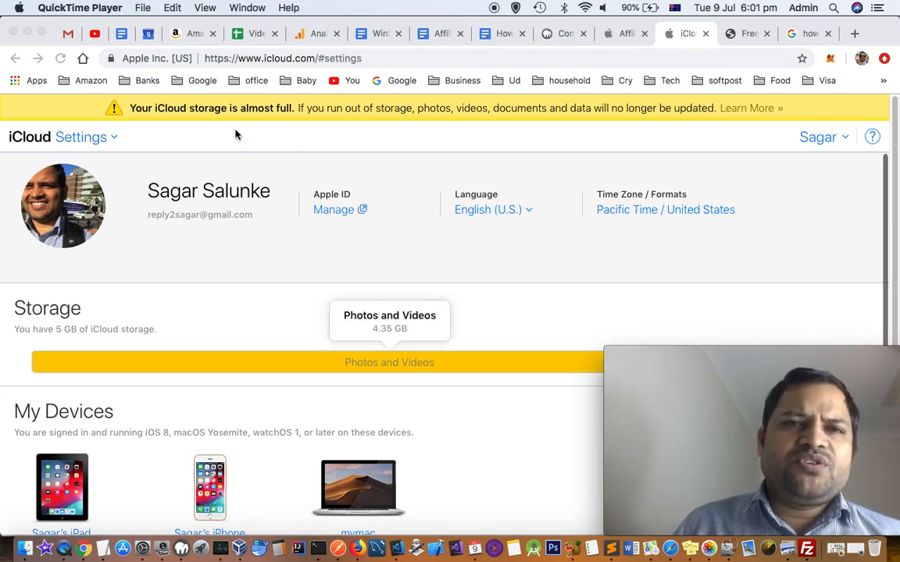
{"action": "mouse_move", "coordinate": [229, 127]}
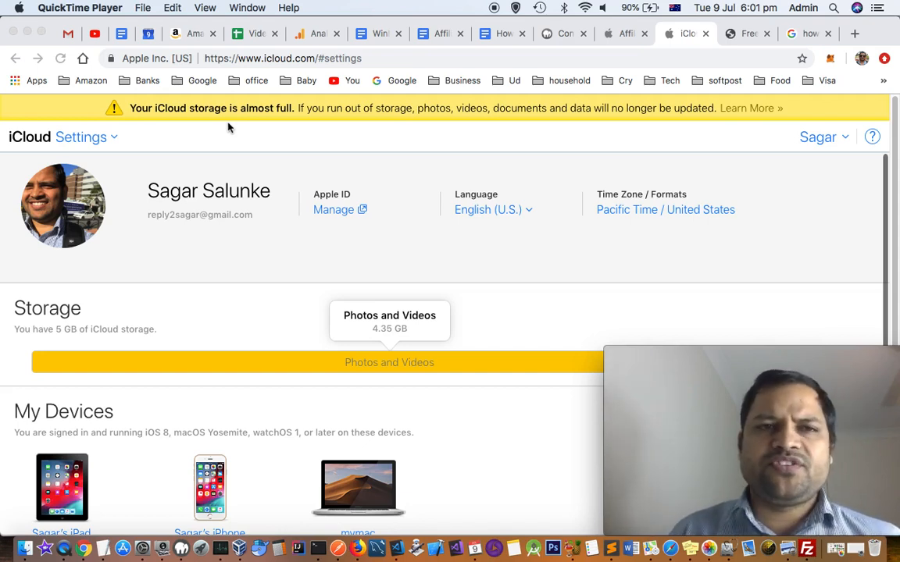
{"action": "mouse_move", "coordinate": [354, 146]}
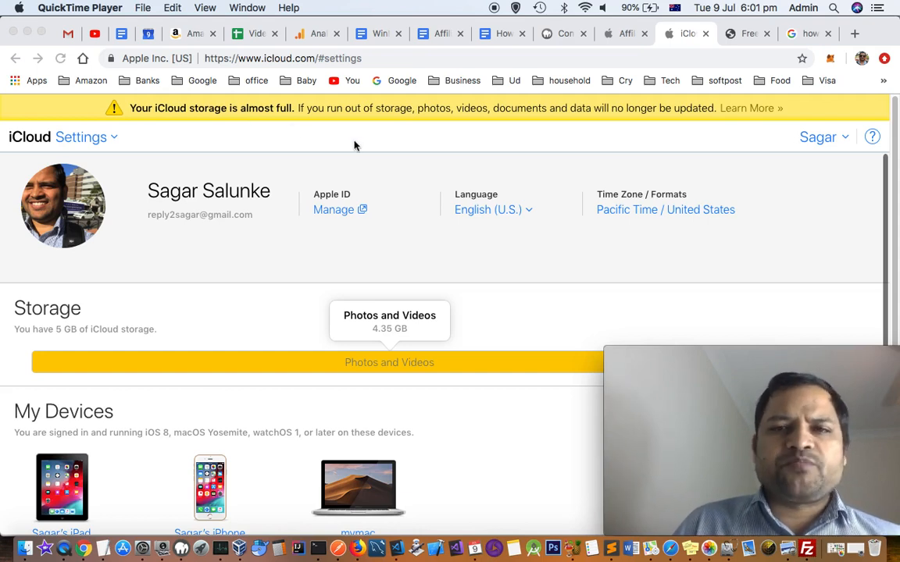
{"action": "mouse_move", "coordinate": [413, 159]}
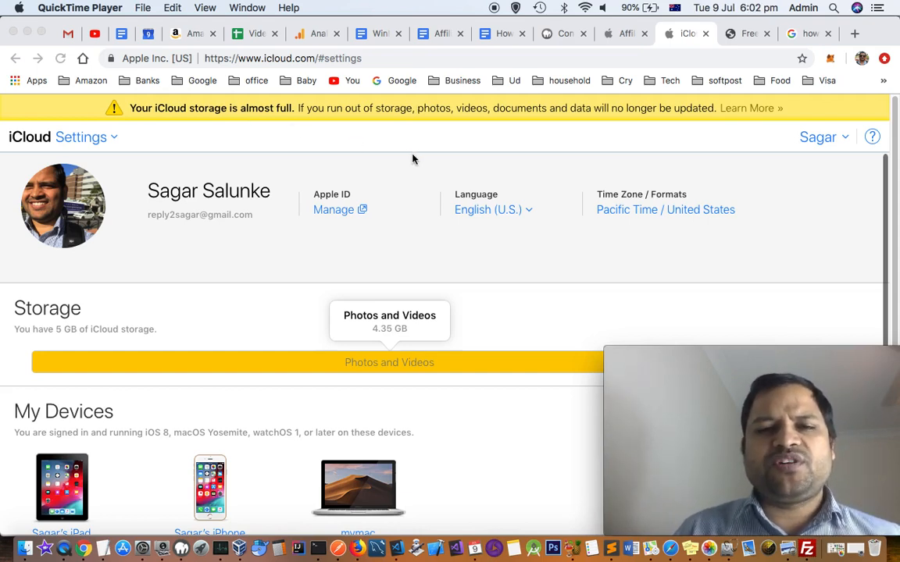
{"action": "mouse_move", "coordinate": [246, 110]}
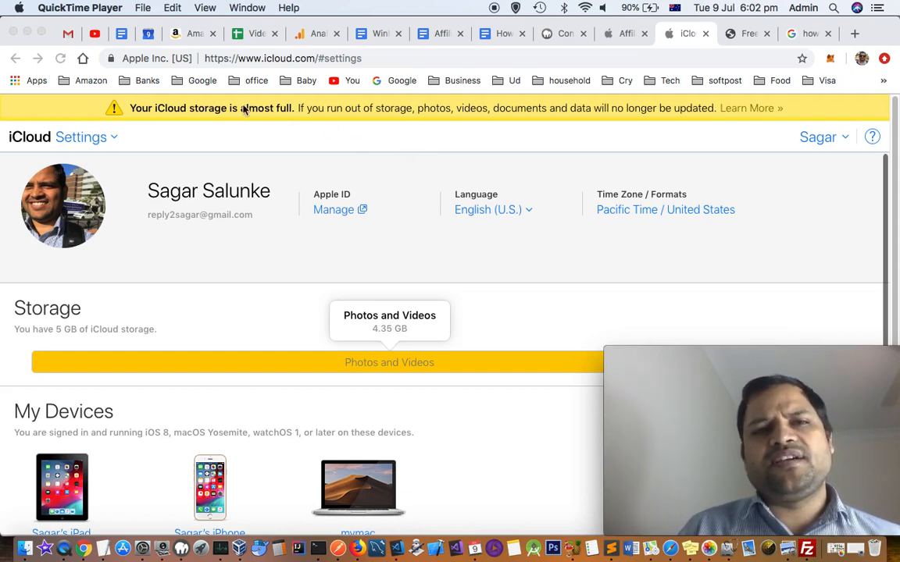
{"action": "mouse_move", "coordinate": [312, 293]}
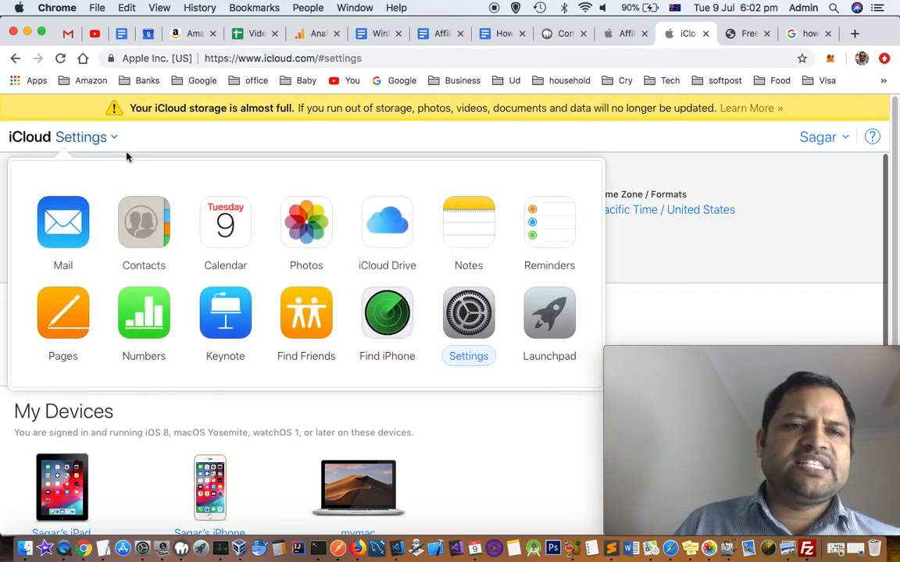
{"action": "mouse_move", "coordinate": [476, 151]}
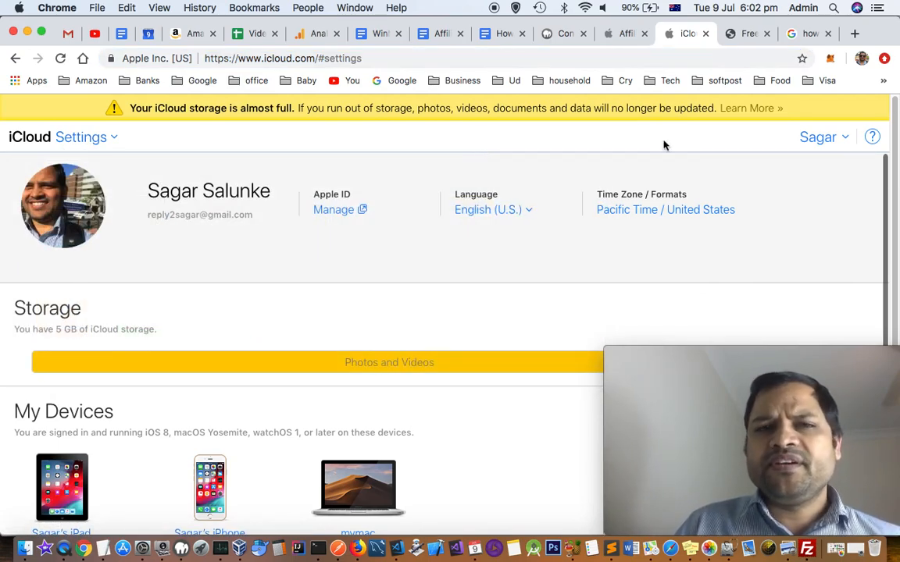
- Browse the iCloud app list and account options, dismissing them without choosing anything
{"action": "left_click", "coordinate": [81, 137]}
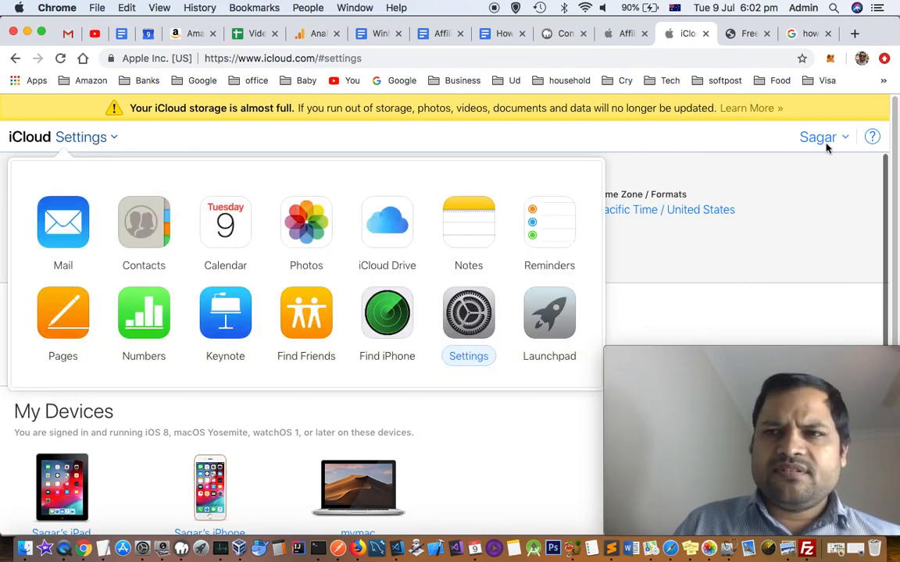
{"action": "left_click", "coordinate": [817, 137]}
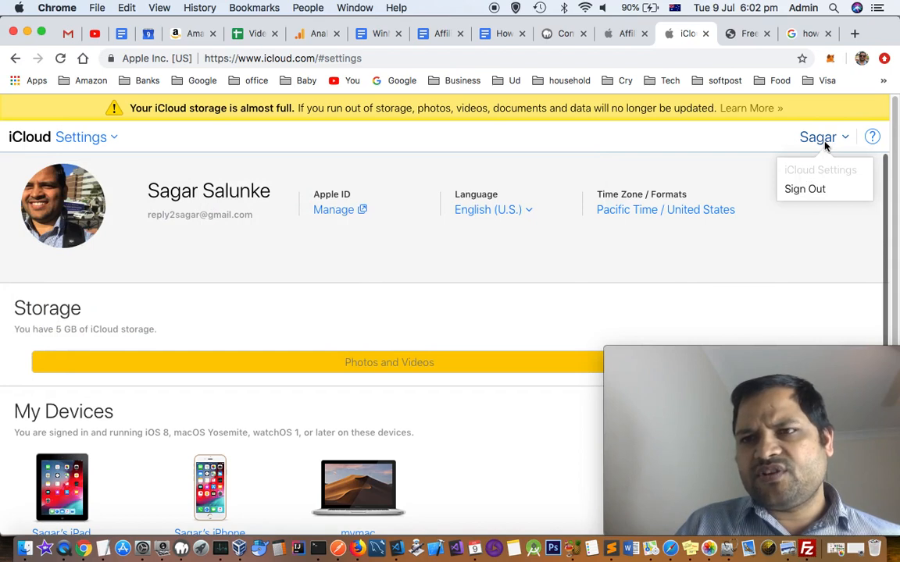
{"action": "left_click", "coordinate": [513, 267]}
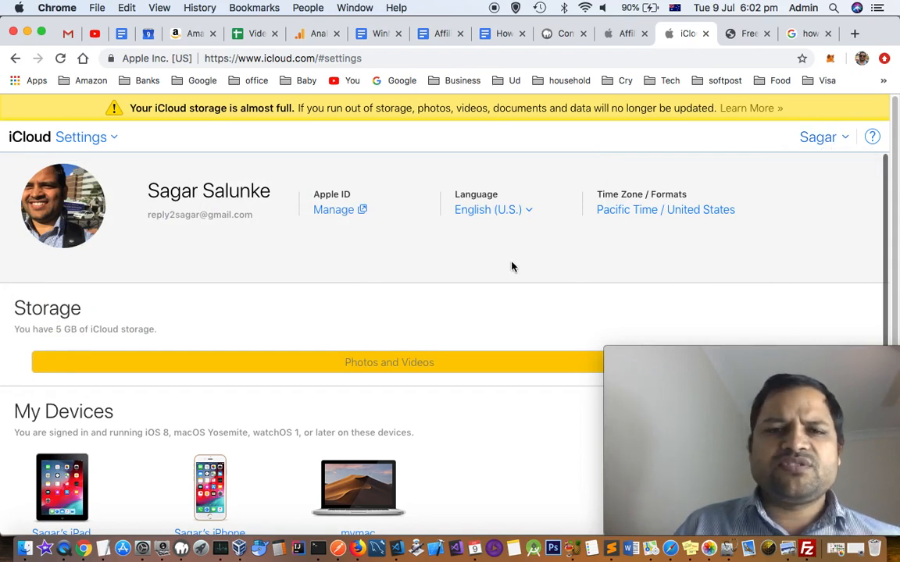
{"action": "scroll", "scroll_direction": "down", "scroll_amount": 3}
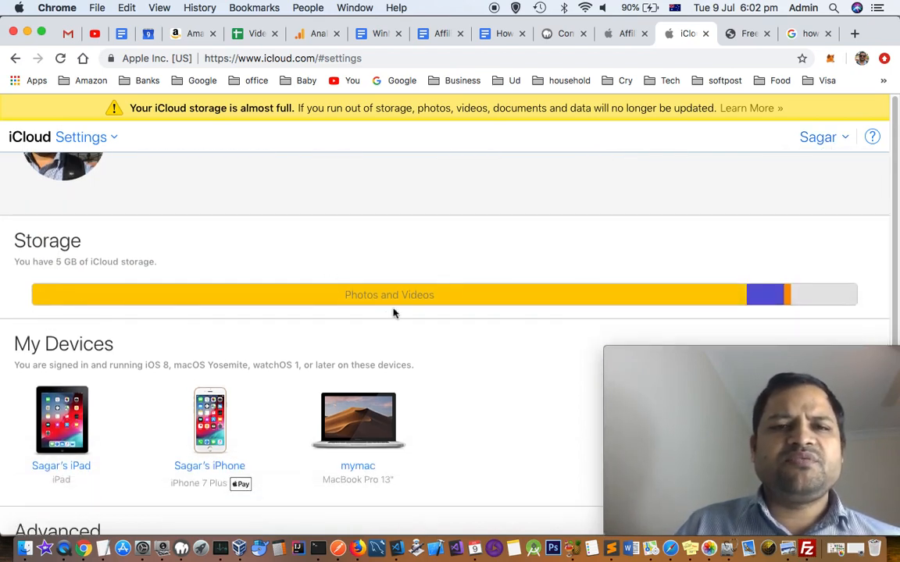
{"action": "mouse_move", "coordinate": [399, 305]}
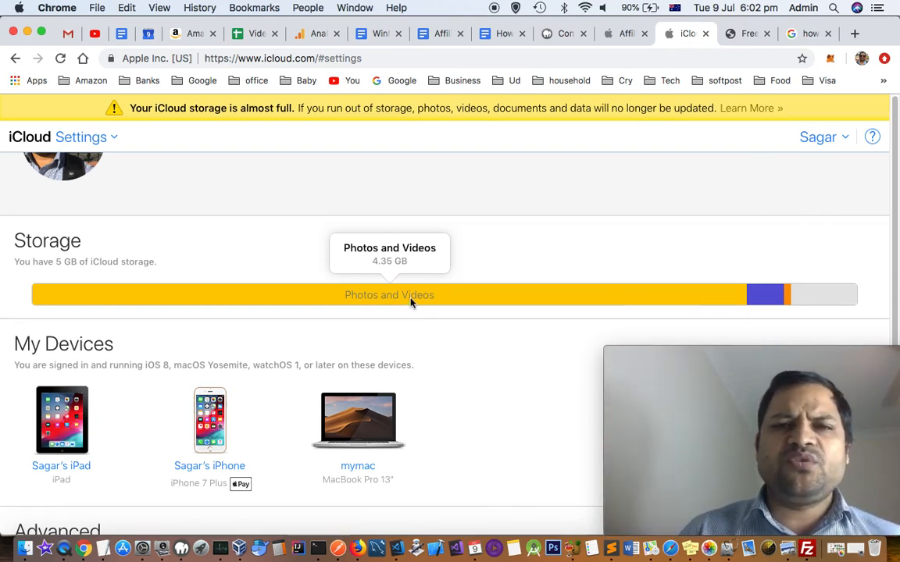
{"action": "mouse_move", "coordinate": [457, 261]}
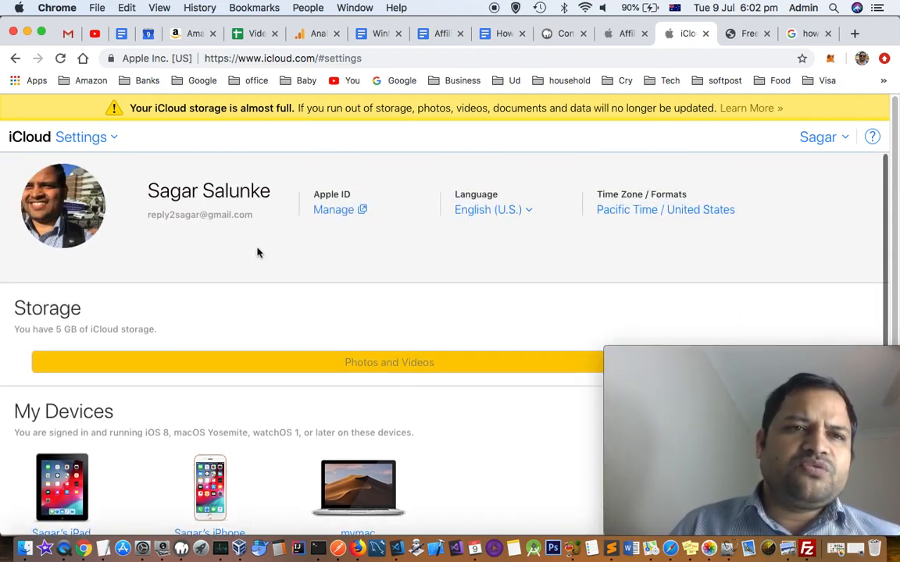
- Open iCloud Photos and select 13 items from October–November 2017
{"action": "left_click", "coordinate": [81, 137]}
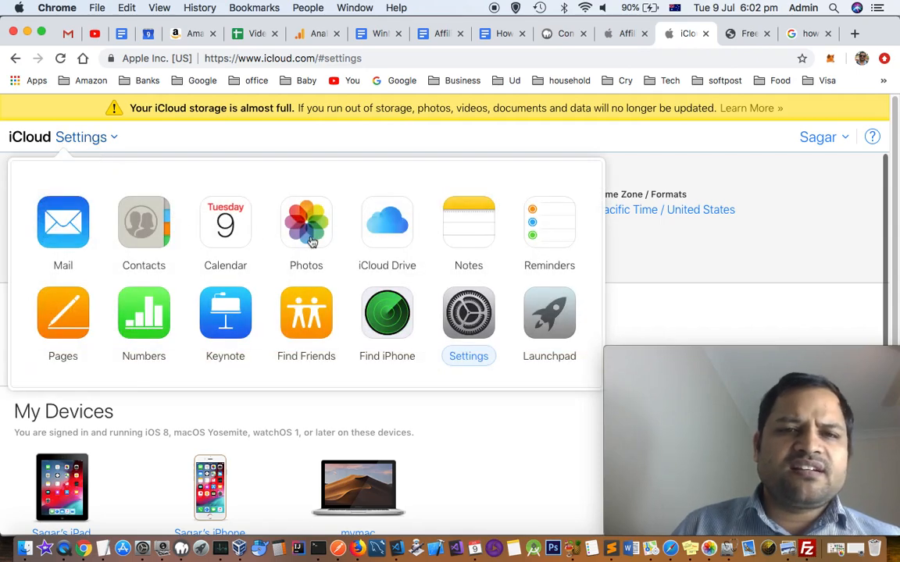
{"action": "left_click", "coordinate": [307, 222]}
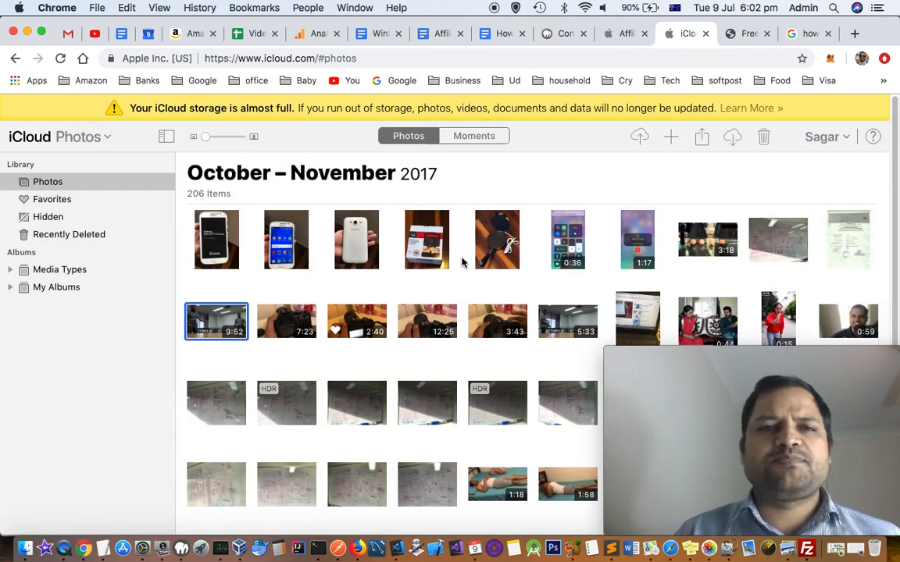
{"action": "left_click", "coordinate": [216, 240]}
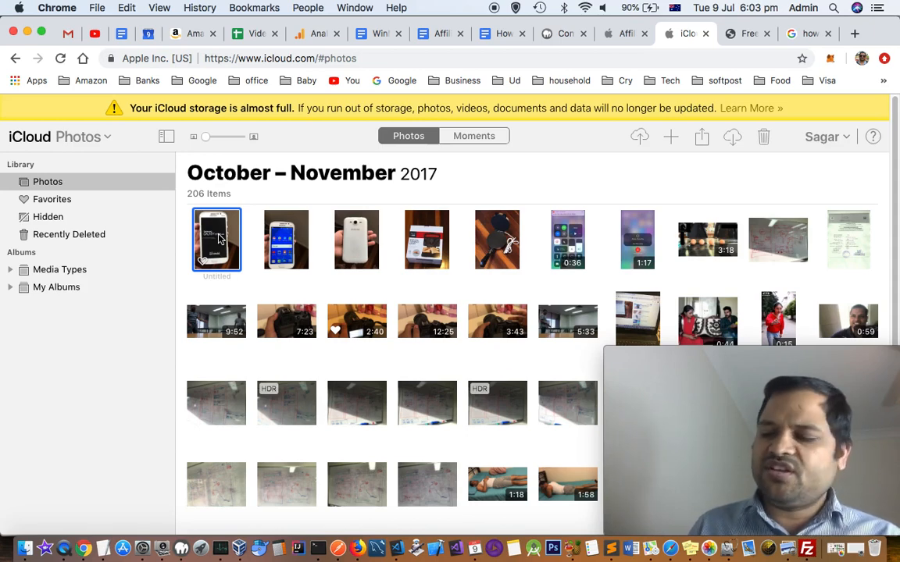
{"action": "left_click", "coordinate": [356, 240]}
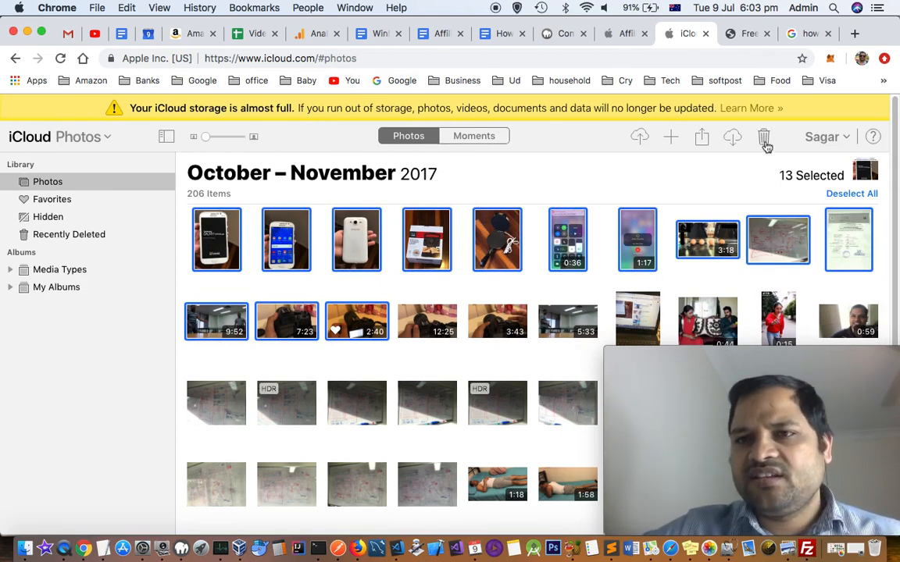
{"action": "mouse_move", "coordinate": [764, 139]}
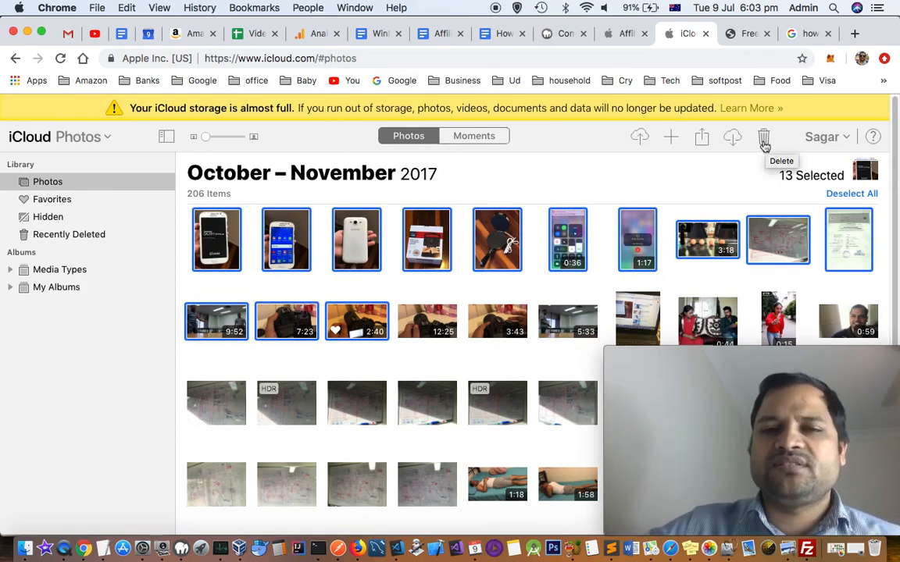
{"action": "mouse_move", "coordinate": [557, 168]}
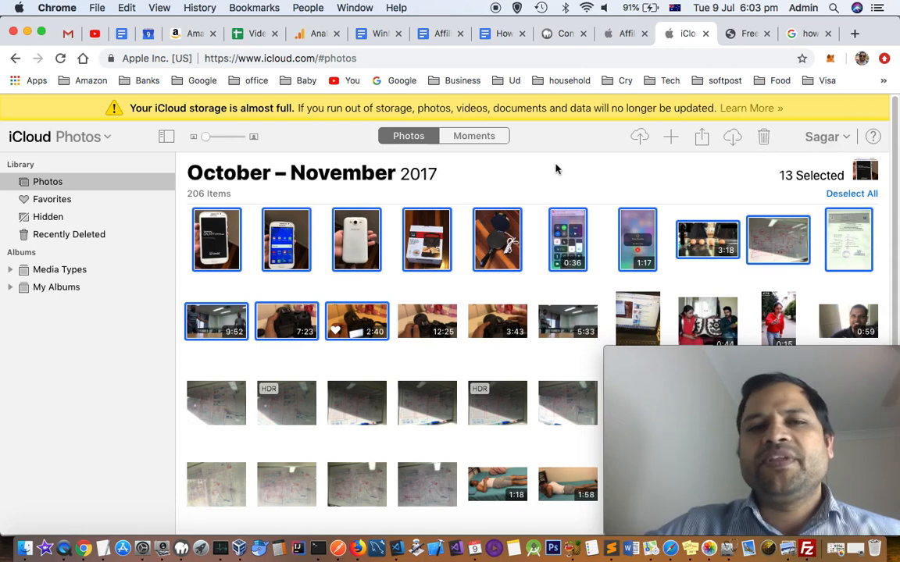
{"action": "mouse_move", "coordinate": [537, 173]}
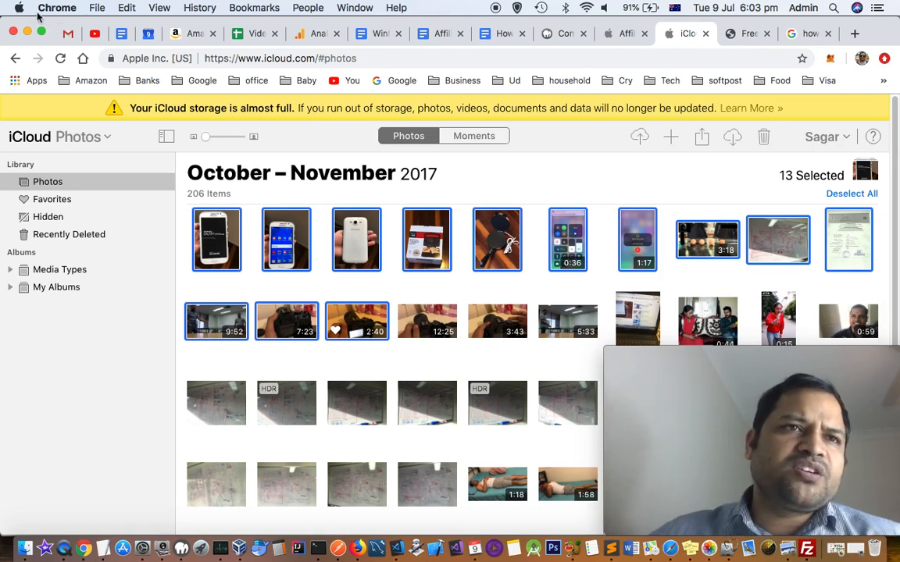
- Open iCloud Manage Storage (421.89 MB of 5 GB free) and request Buy More Storage plans
{"action": "left_click", "coordinate": [19, 7]}
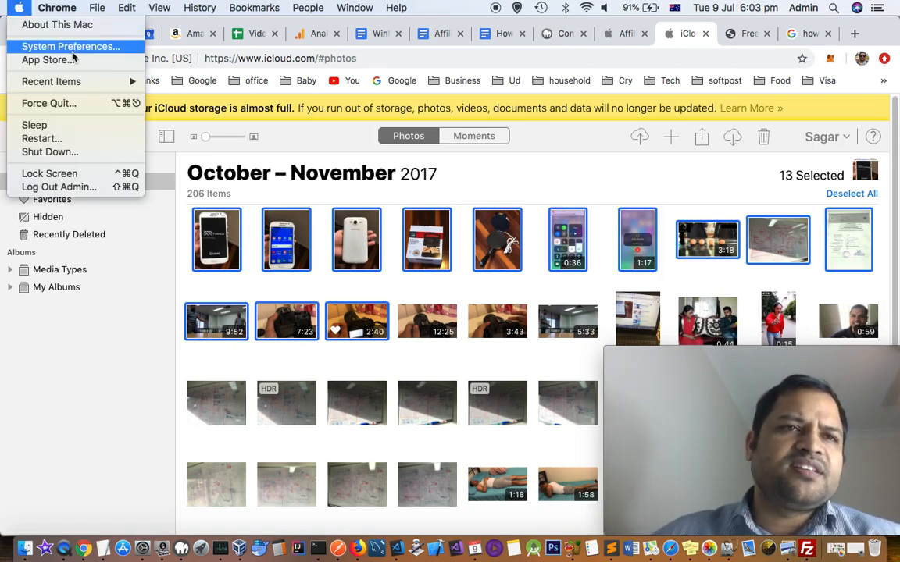
{"action": "left_click", "coordinate": [70, 46]}
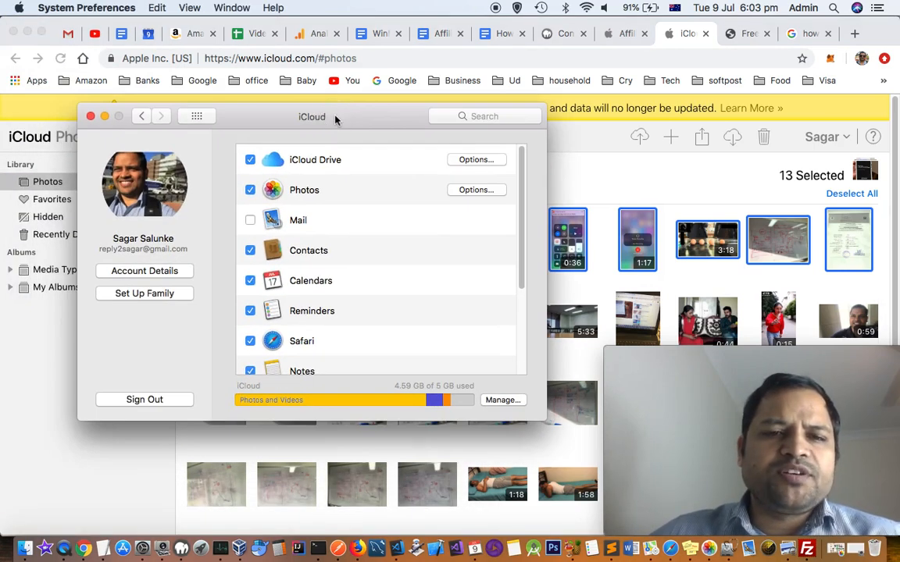
{"action": "left_click", "coordinate": [503, 400]}
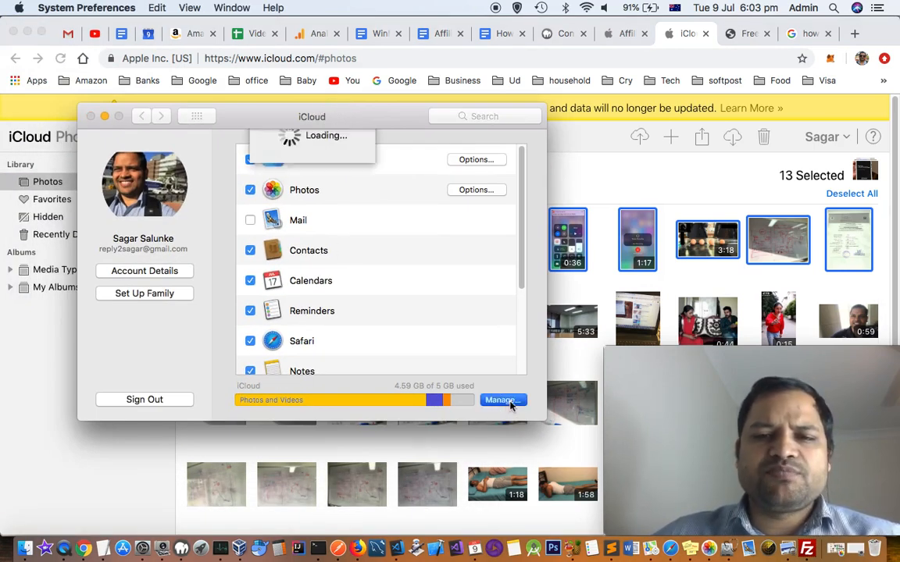
{"action": "left_click", "coordinate": [502, 400]}
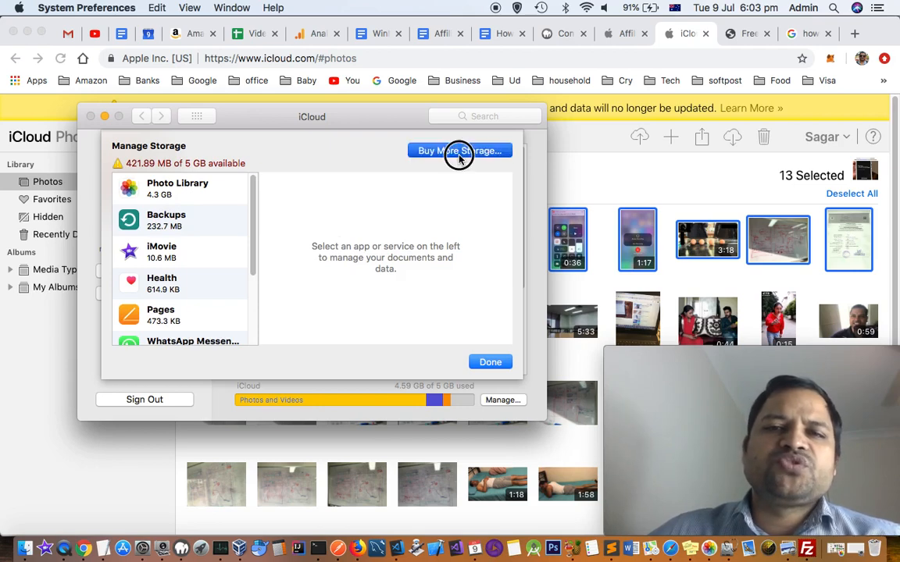
{"action": "left_click", "coordinate": [459, 150]}
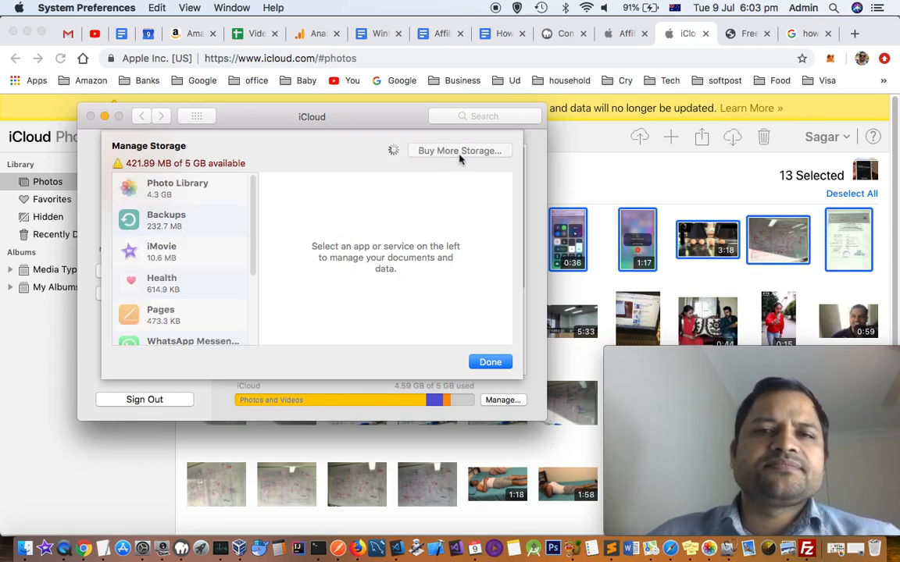
{"action": "left_click", "coordinate": [459, 150]}
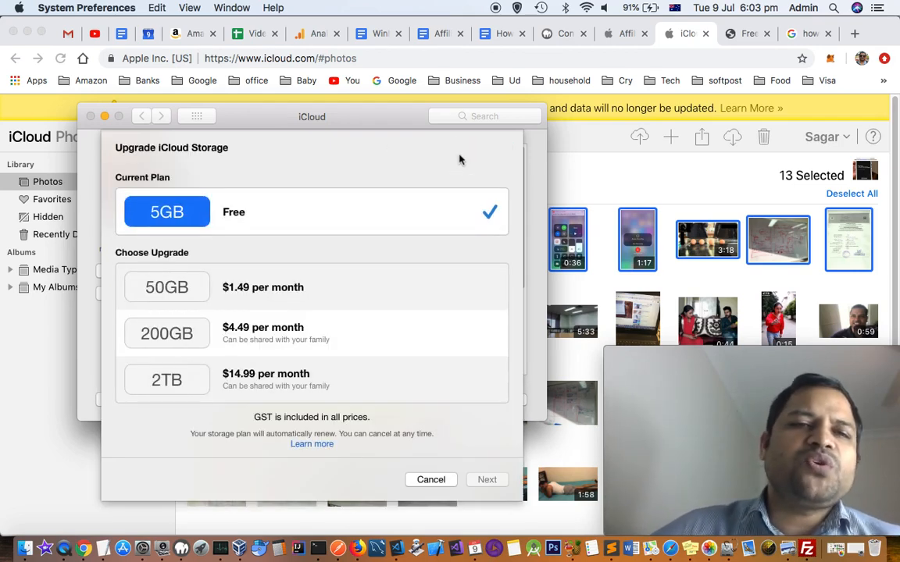
{"action": "mouse_move", "coordinate": [324, 154]}
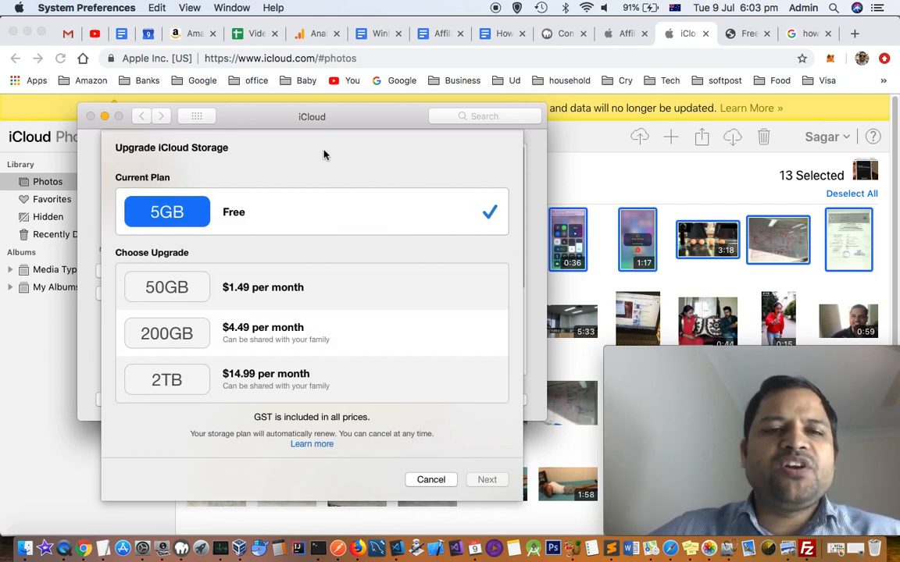
{"action": "mouse_move", "coordinate": [232, 212]}
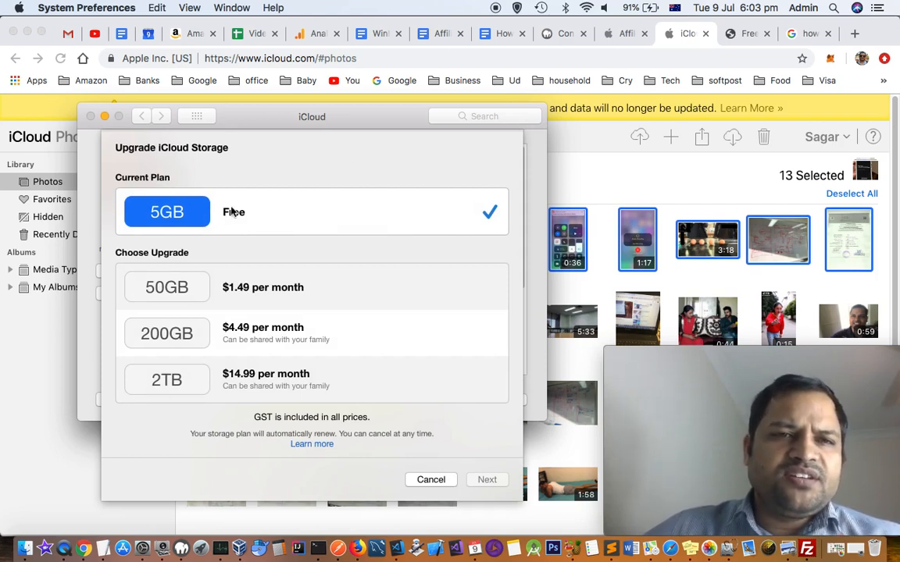
{"action": "mouse_move", "coordinate": [260, 225]}
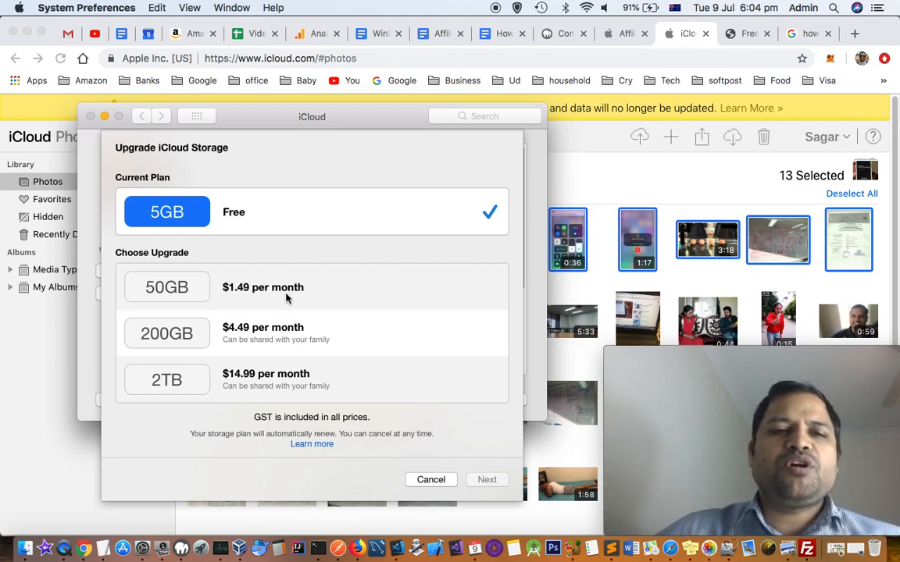
{"action": "mouse_move", "coordinate": [200, 346]}
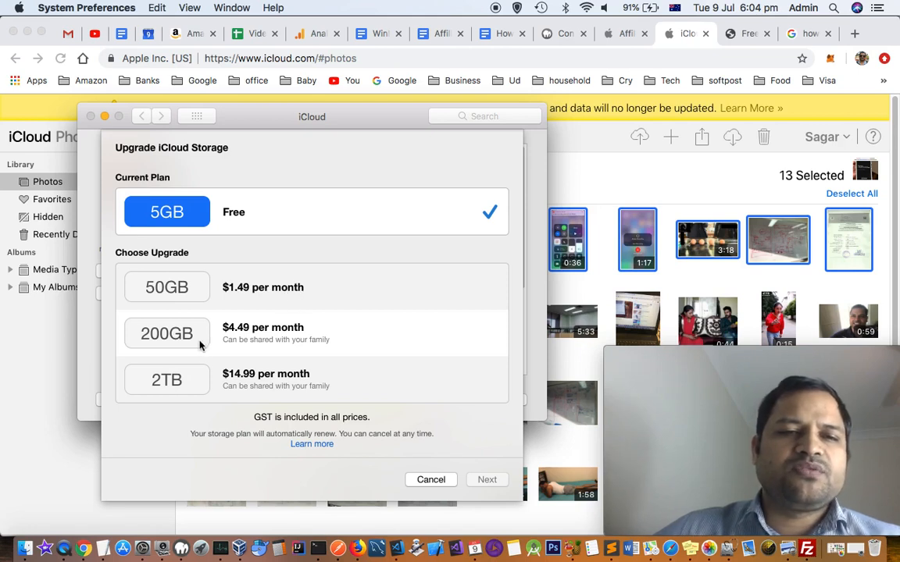
{"action": "mouse_move", "coordinate": [269, 342]}
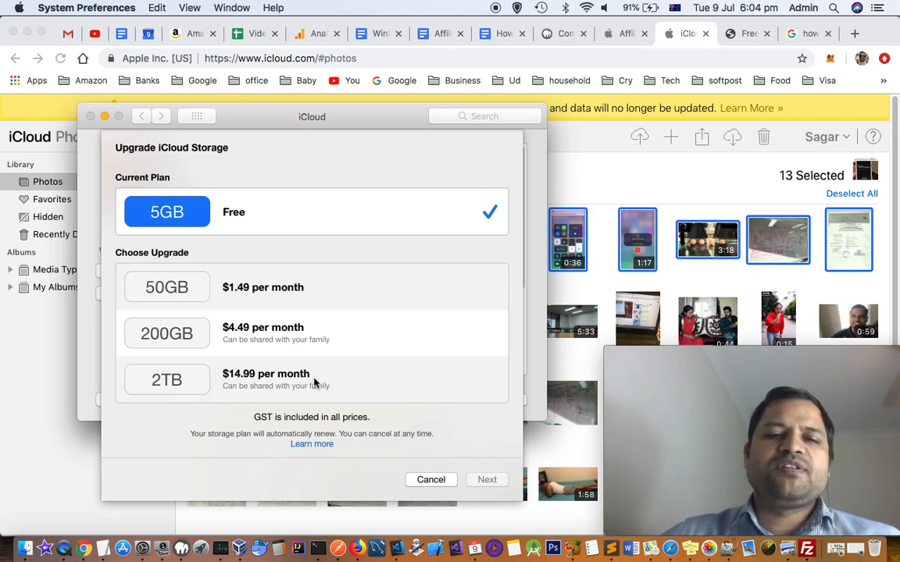
{"action": "mouse_move", "coordinate": [253, 403]}
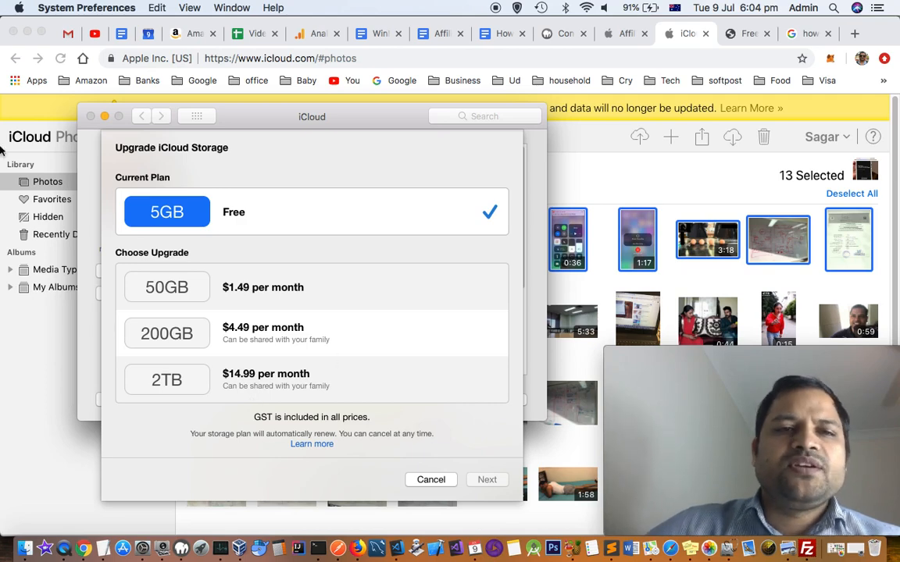
{"action": "left_click", "coordinate": [430, 479]}
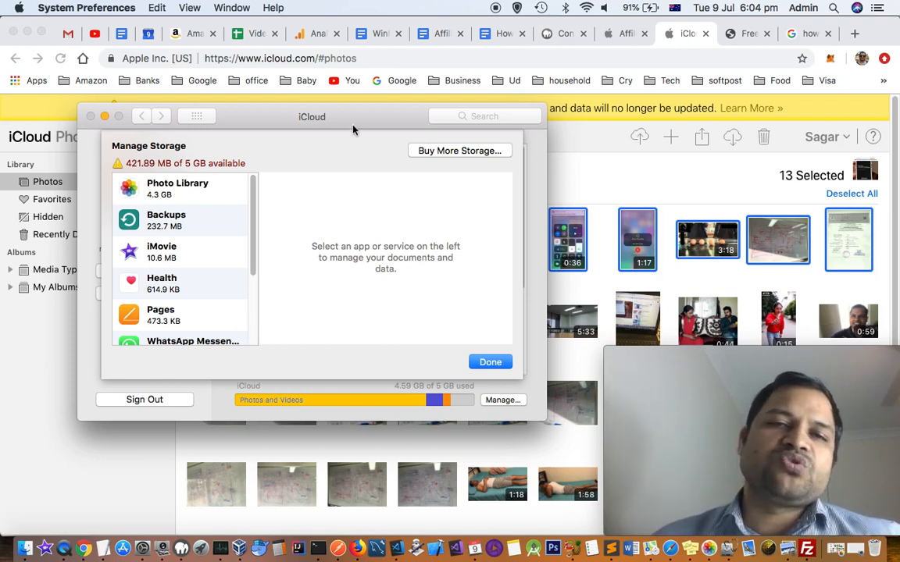
{"action": "mouse_move", "coordinate": [345, 150]}
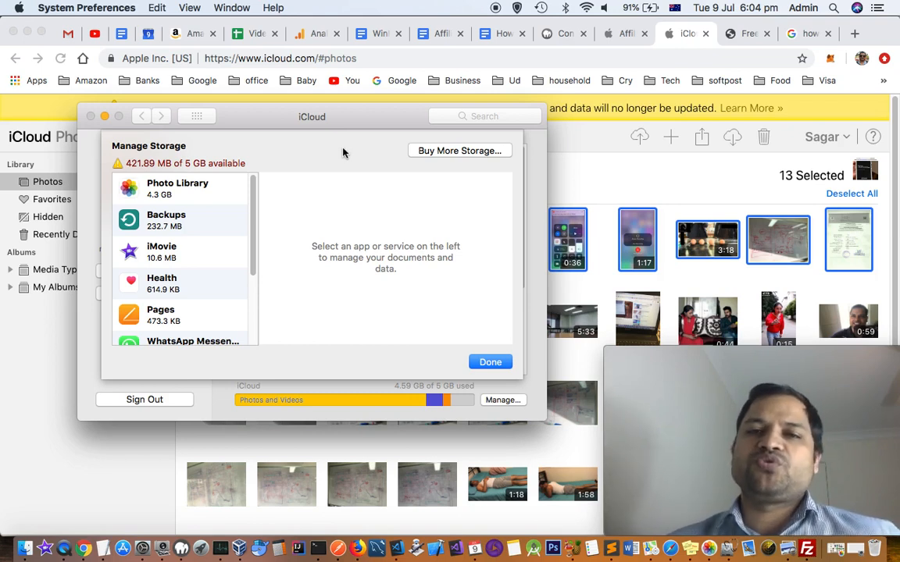
{"action": "mouse_move", "coordinate": [375, 176]}
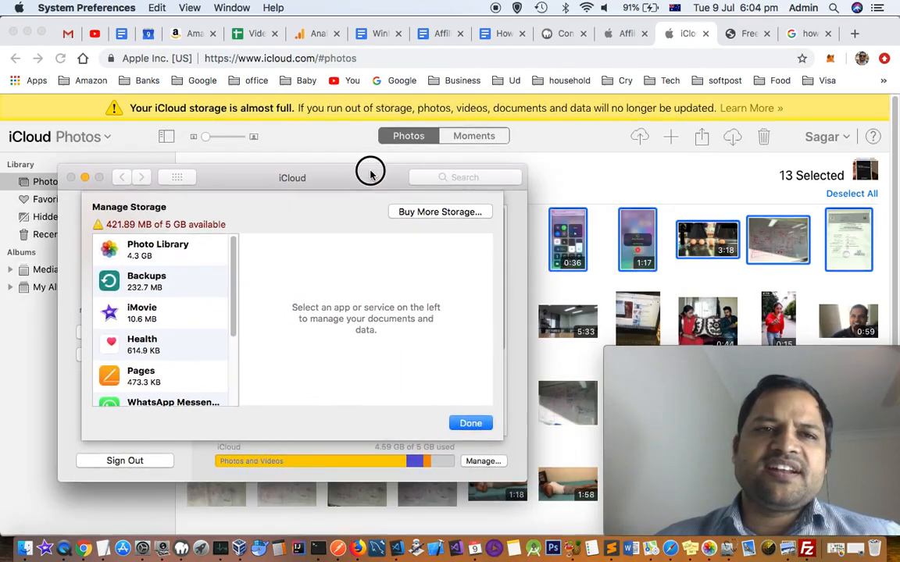
{"action": "mouse_move", "coordinate": [324, 165]}
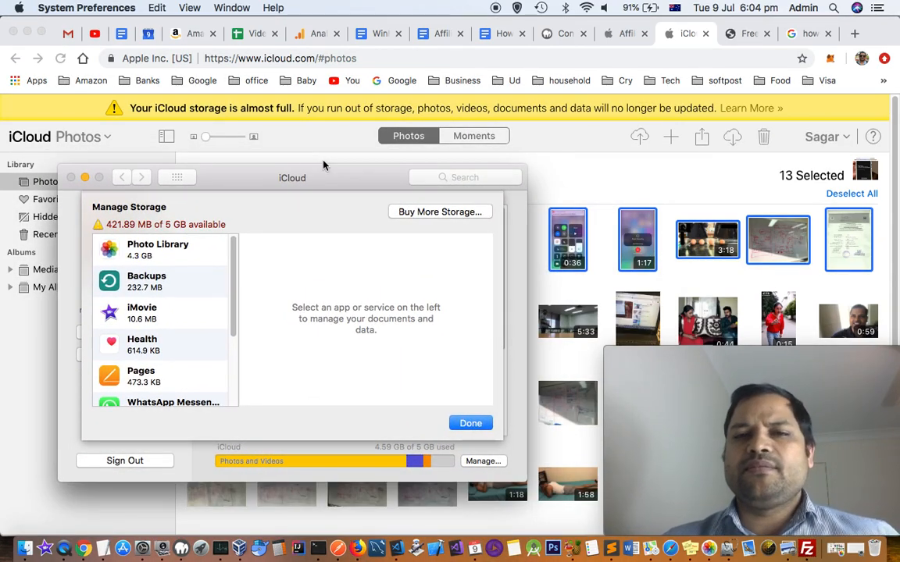